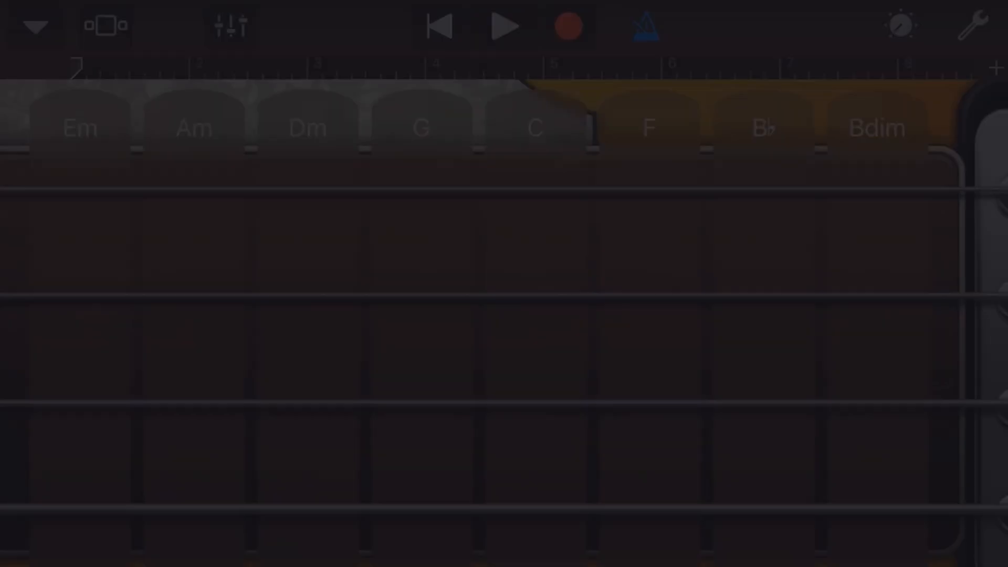
# Open the bass instrument chooser to reach the Upright bass page.
pyautogui.click(35, 25)
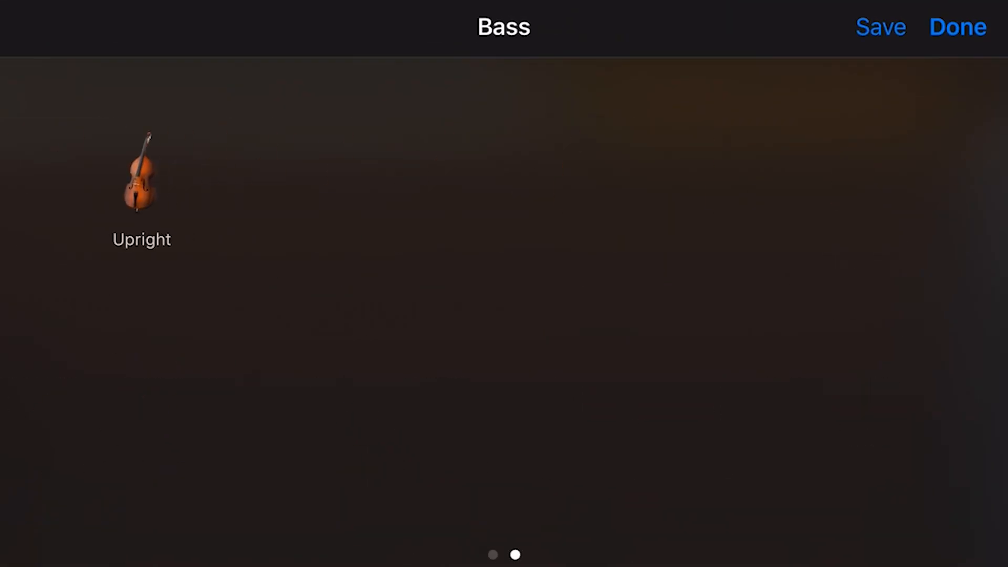
# Close the bass chooser with Done to return to the fretboard.
pyautogui.click(957, 26)
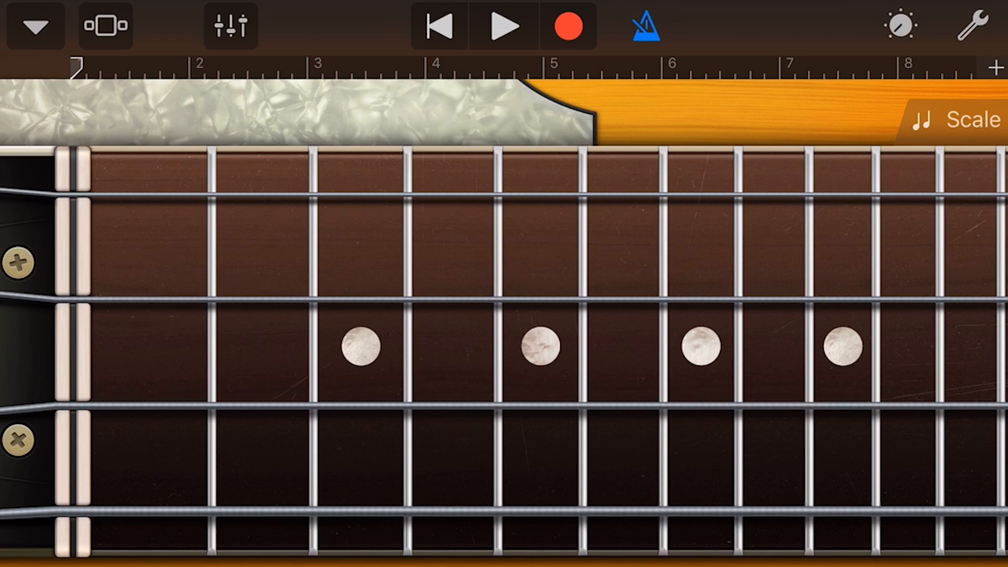
# Choose Sequence Bass, pluck a string, and open the navigation menu.
pyautogui.click(35, 25)
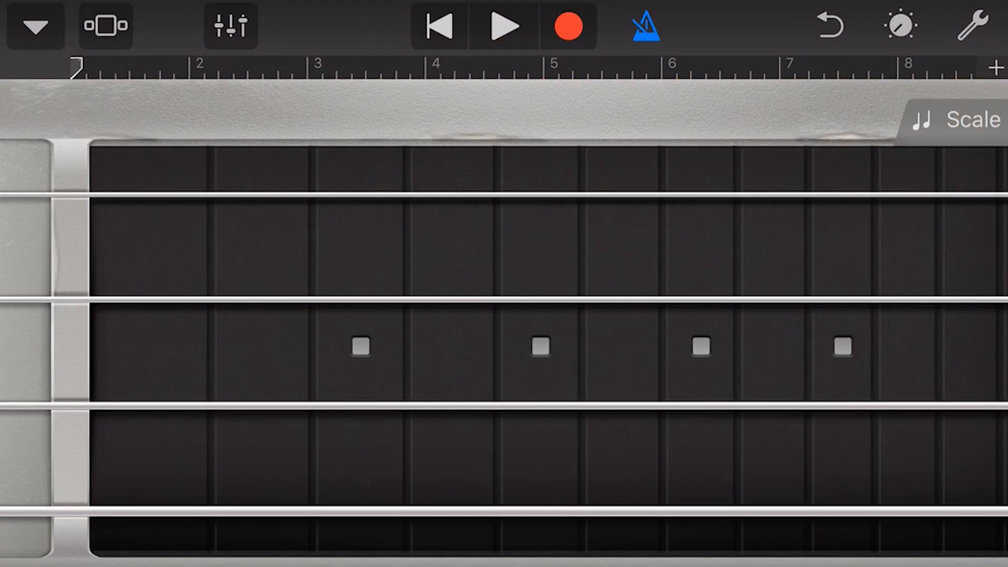
pyautogui.click(899, 26)
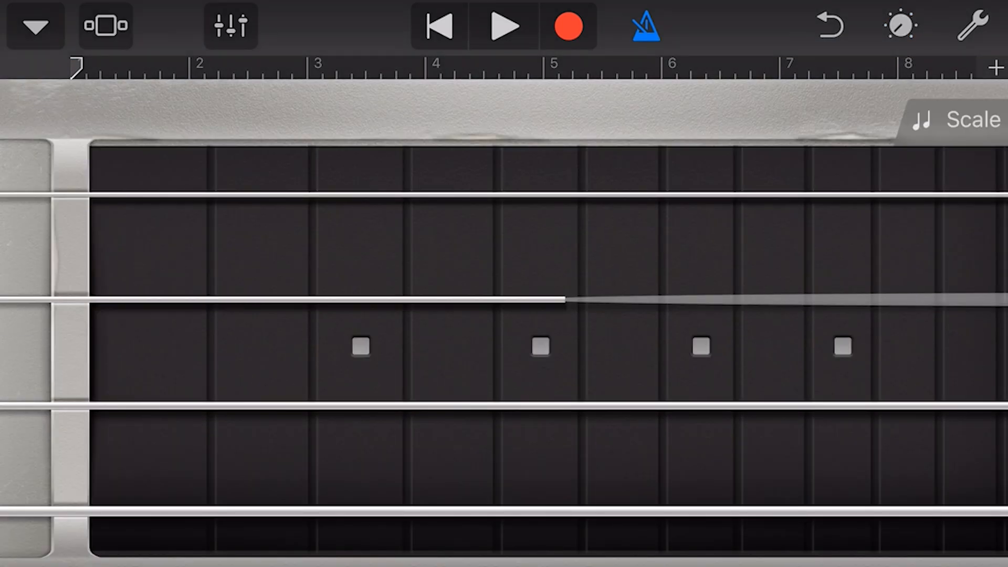
pyautogui.click(35, 26)
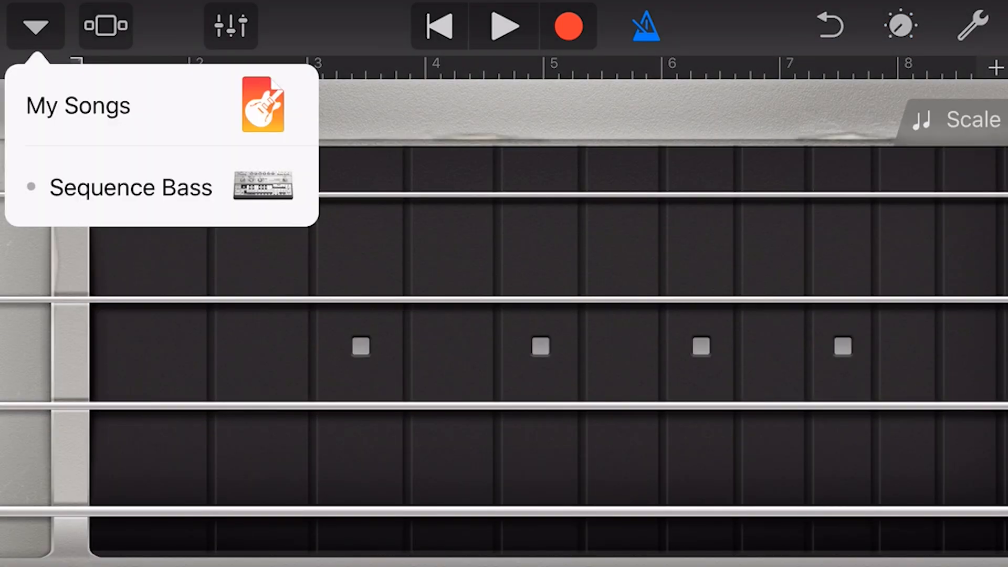
# Switch the bass to Upright and open the Scale list.
pyautogui.click(35, 25)
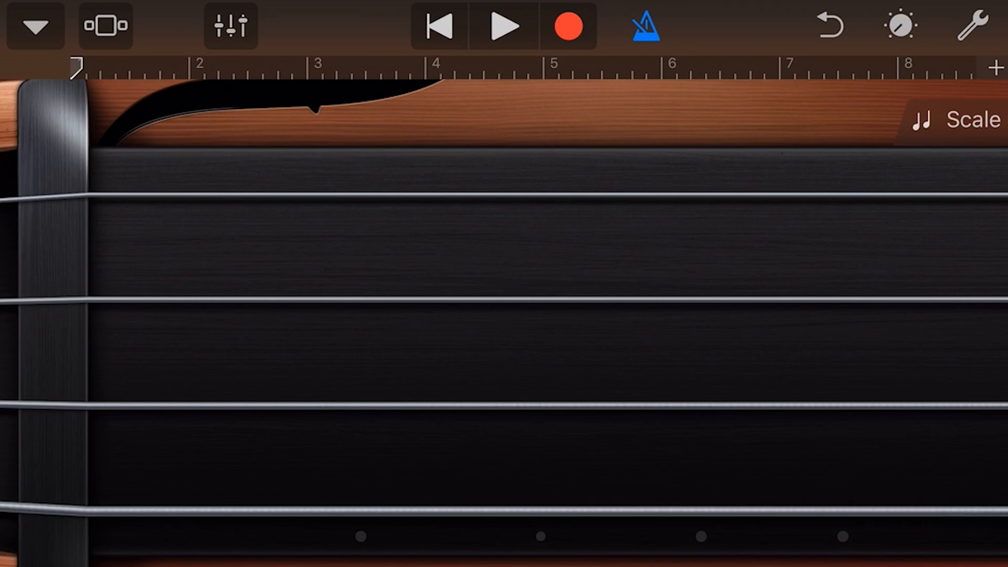
pyautogui.click(955, 120)
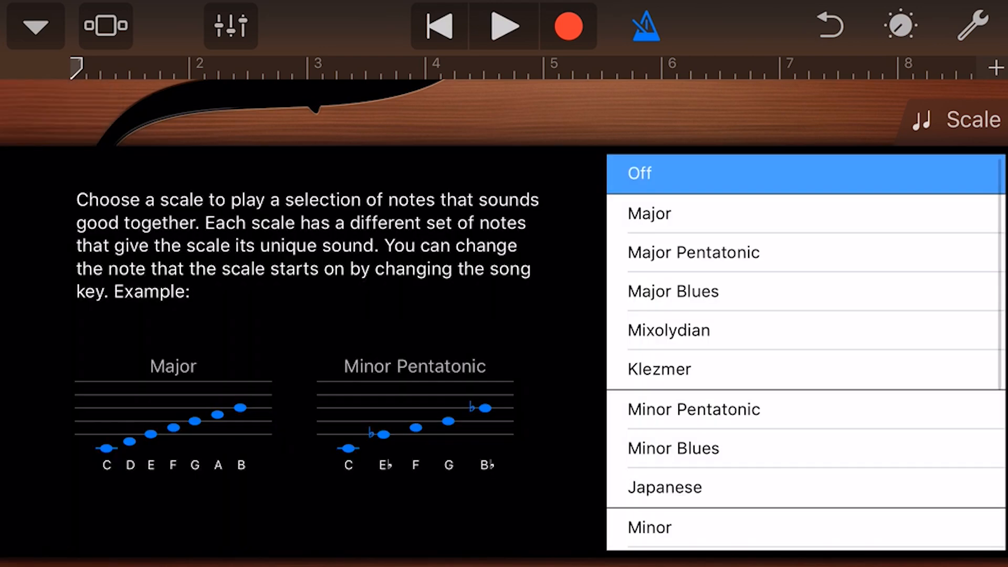
# Set the bass scale to Major, then switch to Grand Piano's sound list.
pyautogui.click(649, 214)
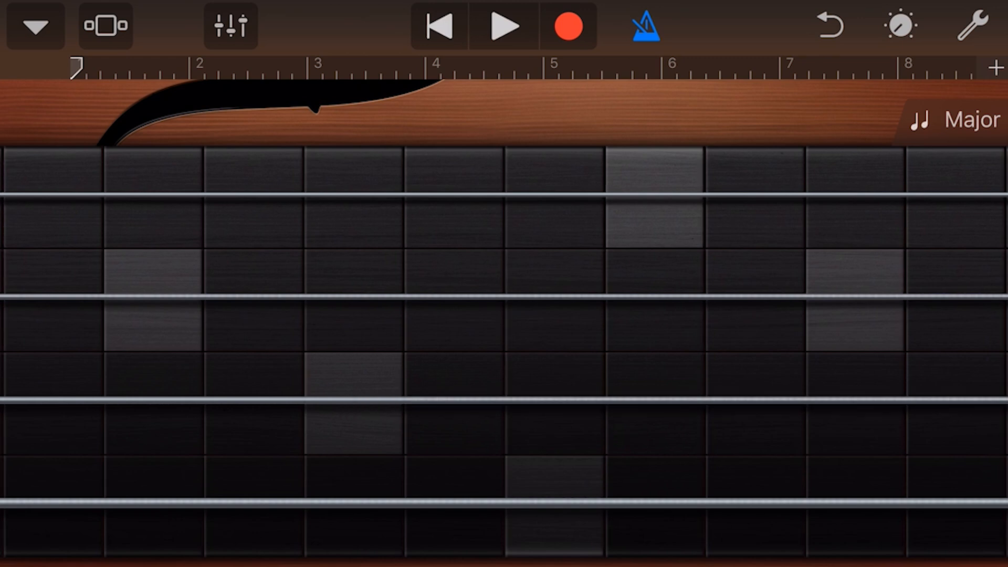
pyautogui.click(35, 26)
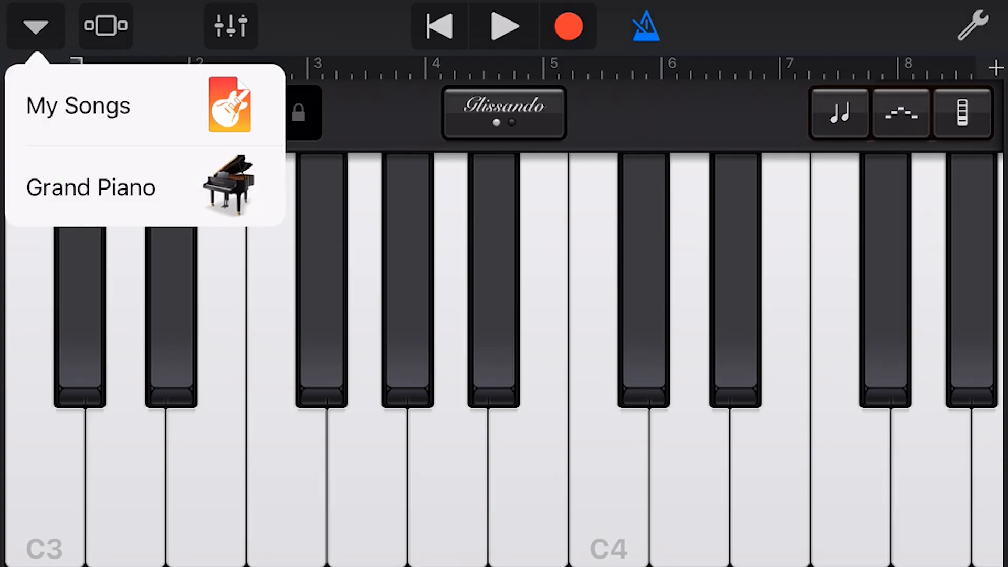
pyautogui.click(90, 187)
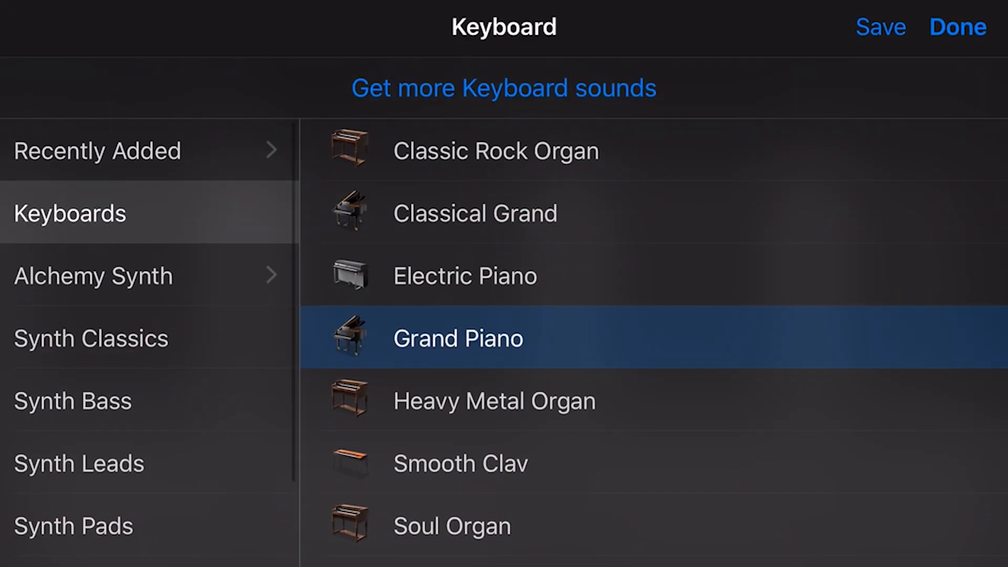